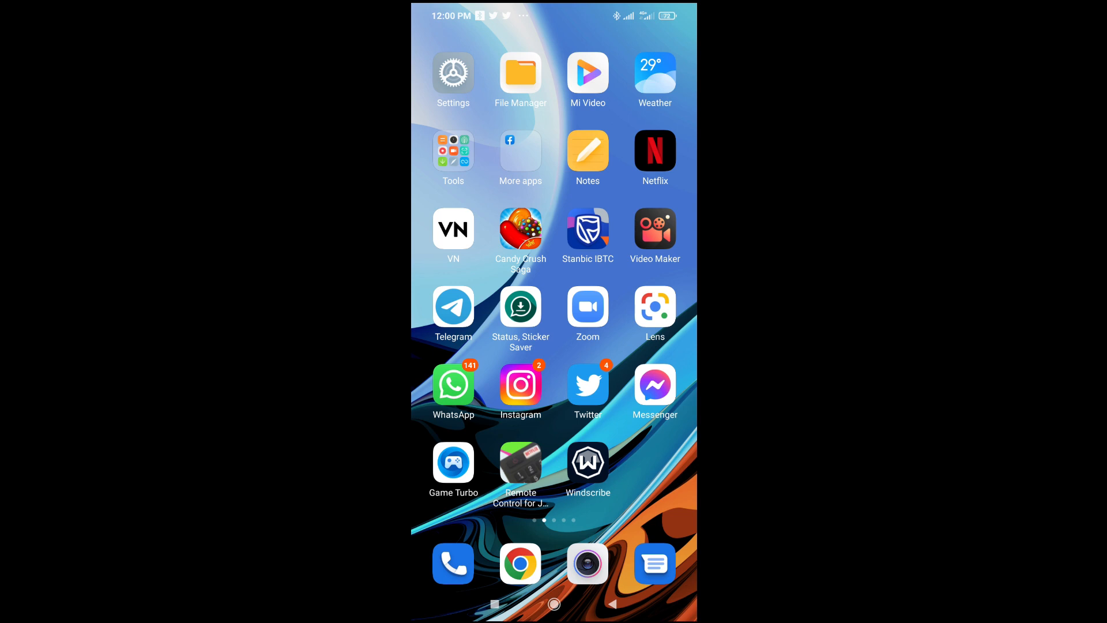
# Step: Launch Skype and enter the bonkoinc conversation from the Chats list
pyautogui.hscroll(-3)
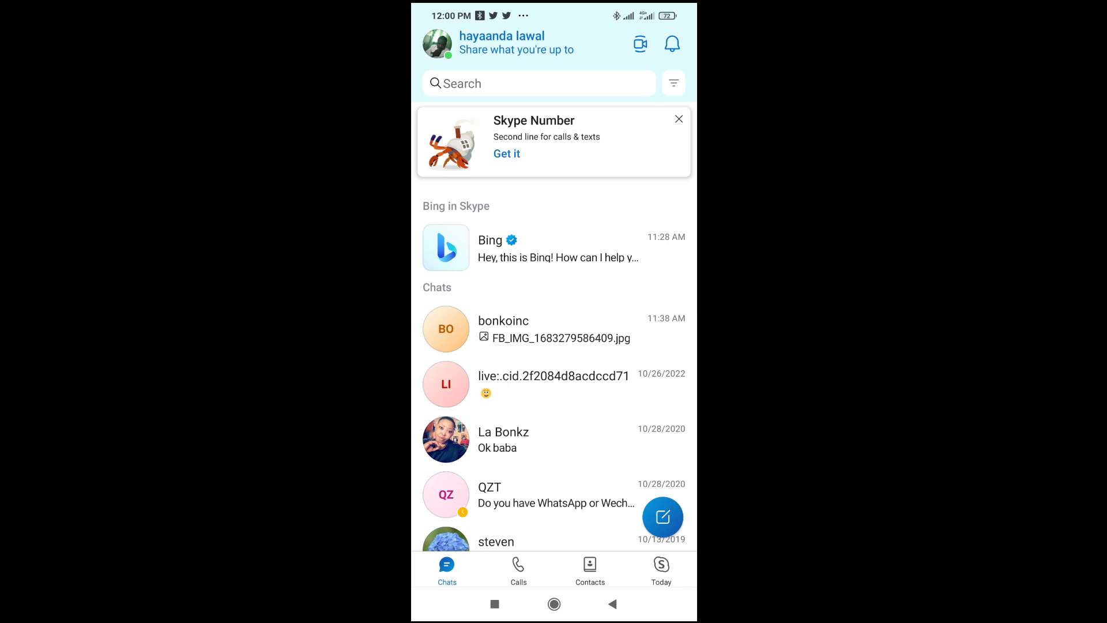
pyautogui.click(503, 329)
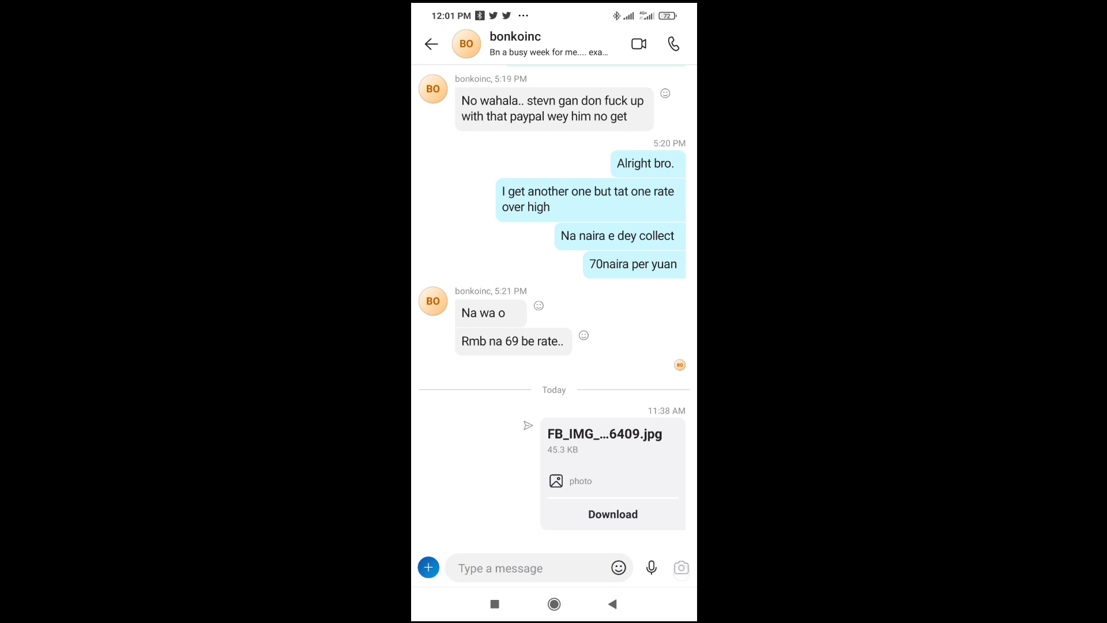
# Step: Choose Media from the add-content options to show the phone's photo gallery
pyautogui.click(681, 568)
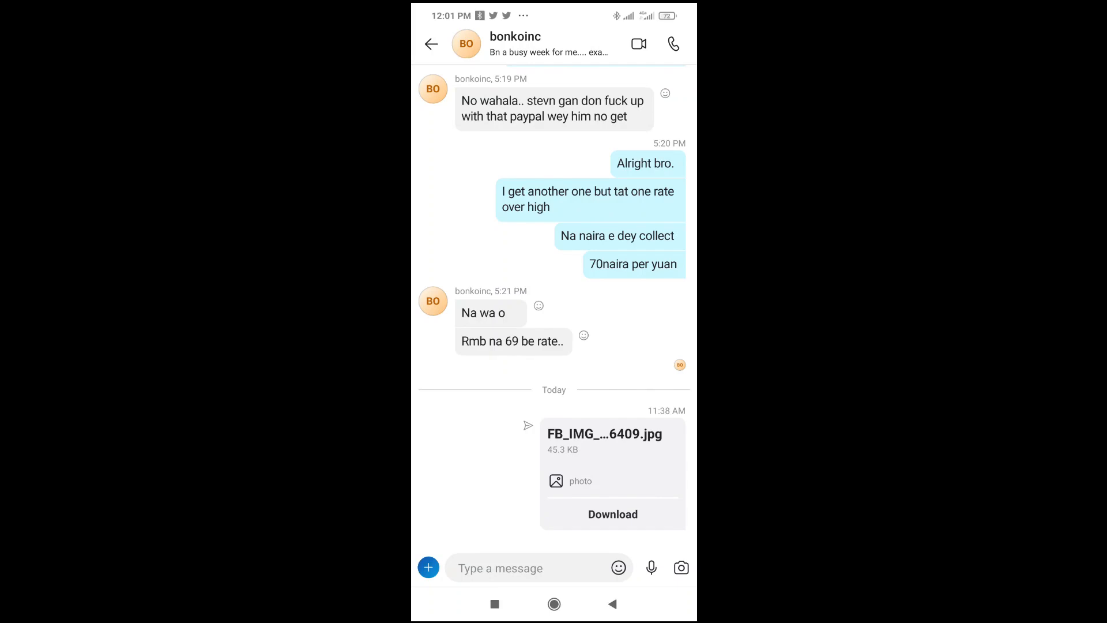
pyautogui.click(681, 568)
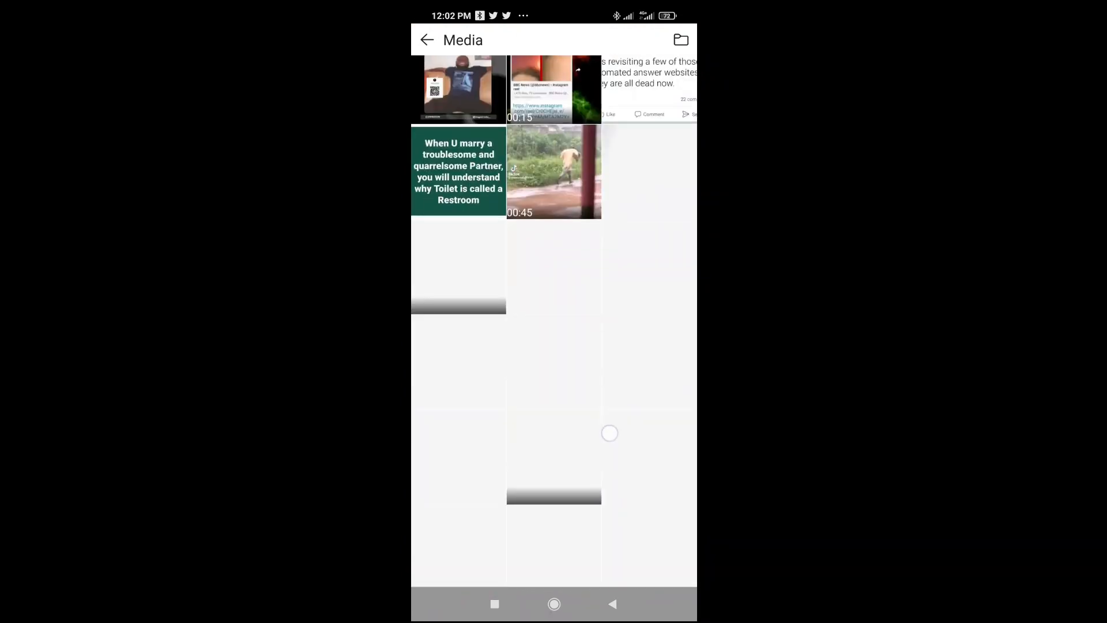
pyautogui.scroll(-3)
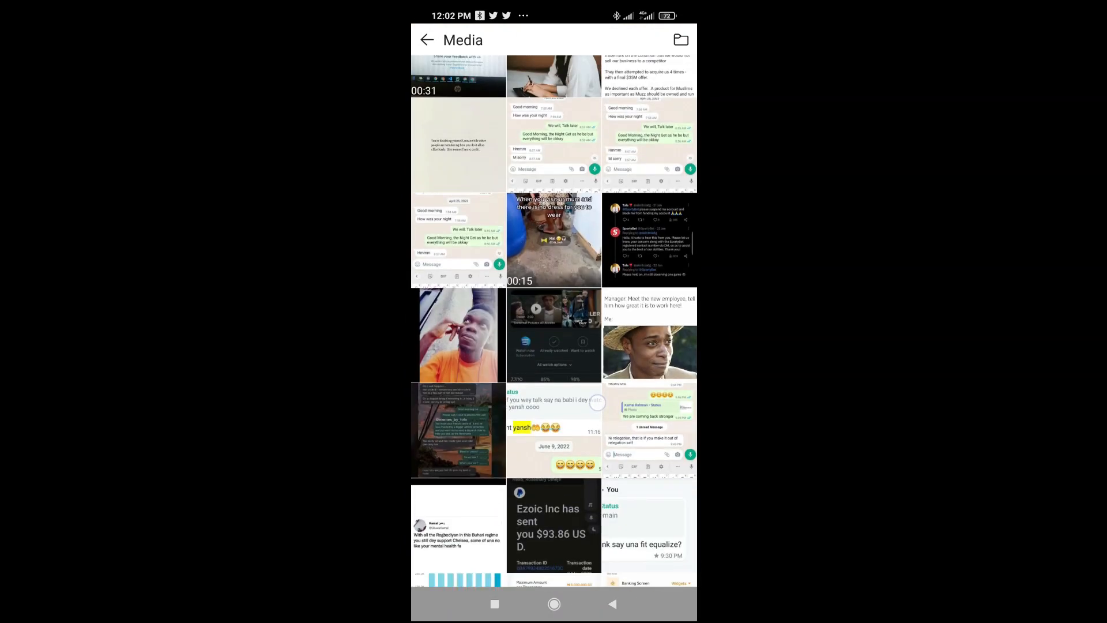
pyautogui.scroll(-3)
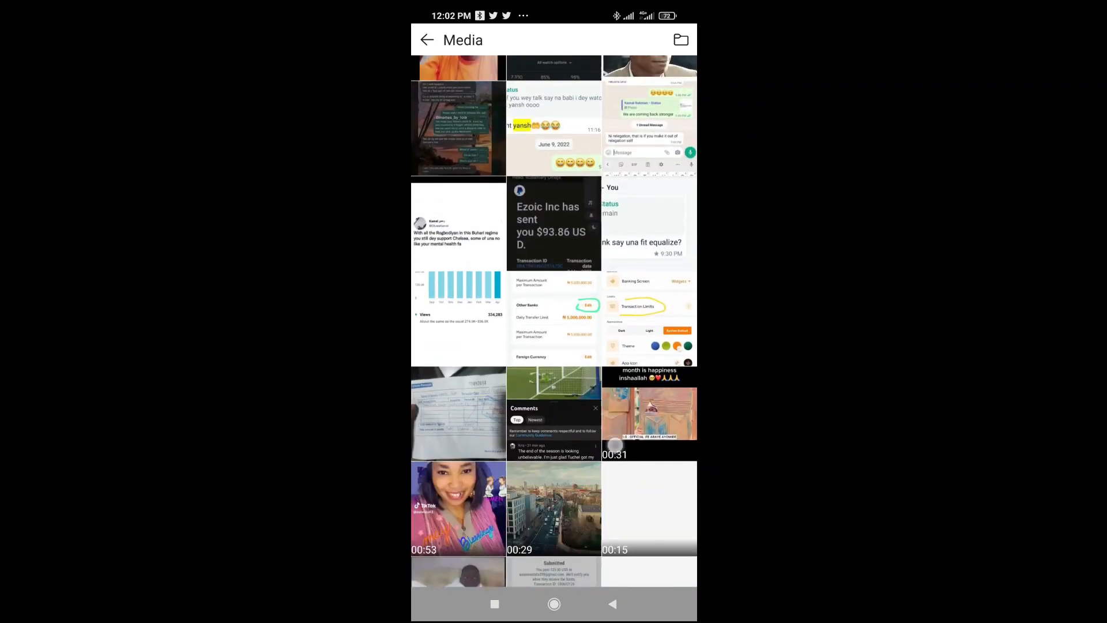
pyautogui.scroll(-3)
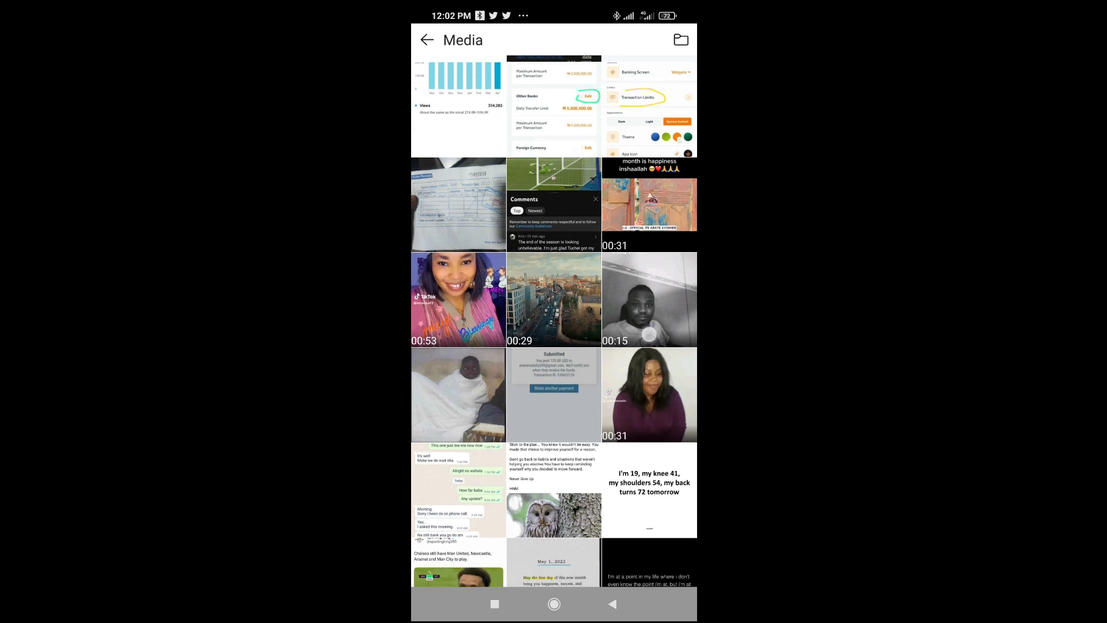
pyautogui.scroll(-3)
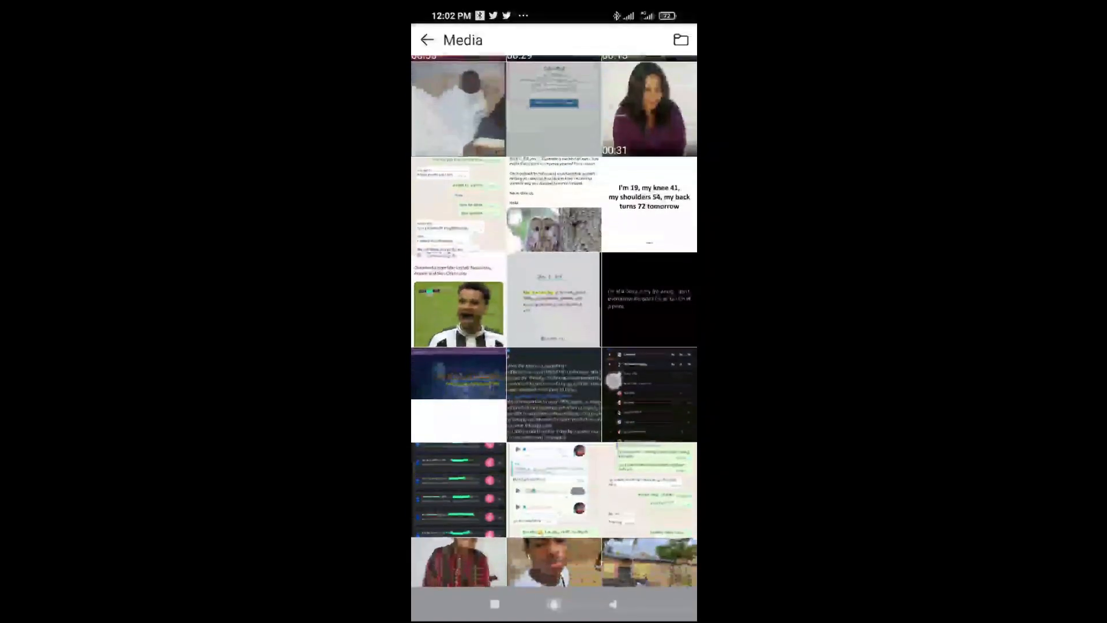